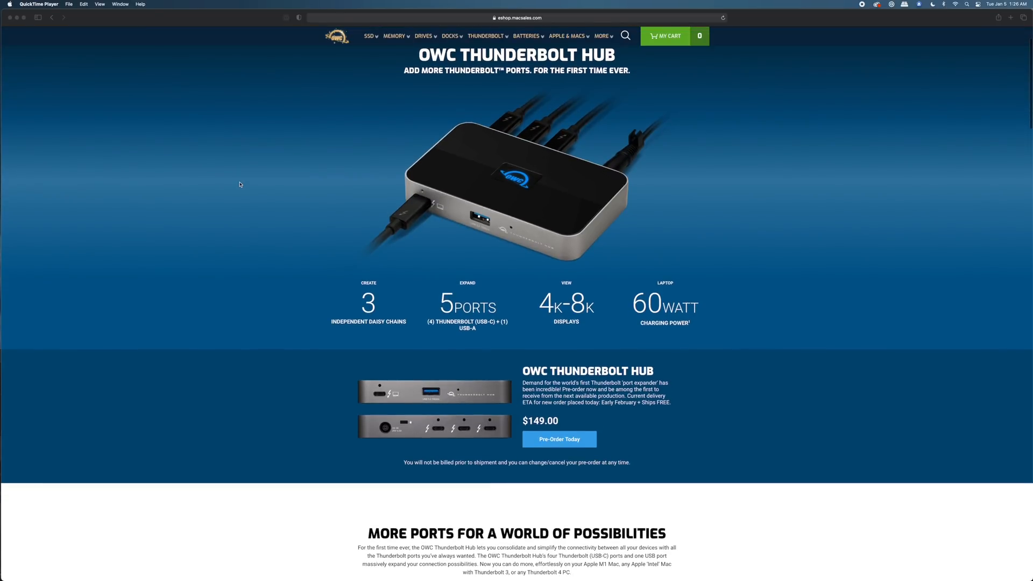
scroll("down", 3)
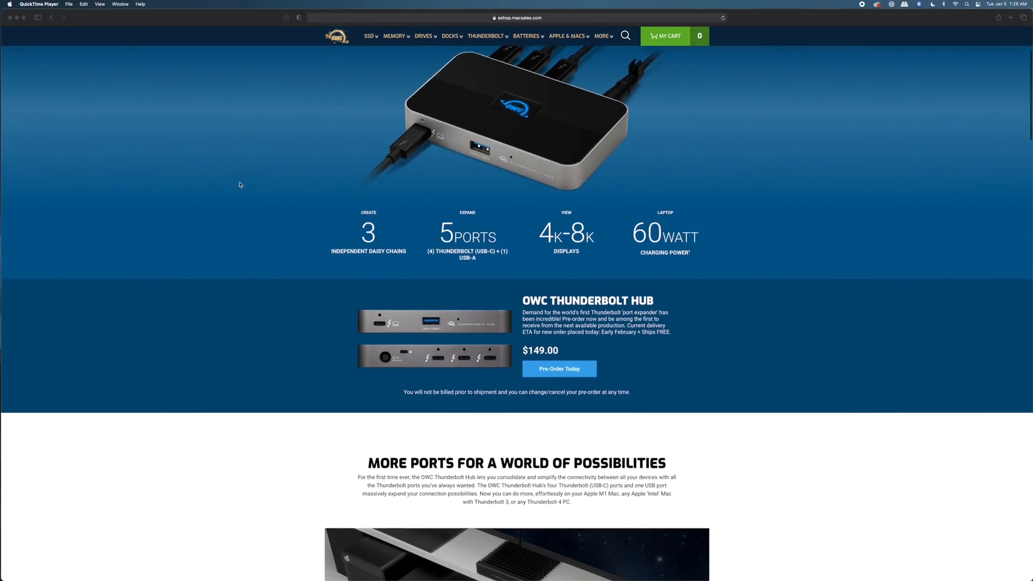
scroll("down", 3)
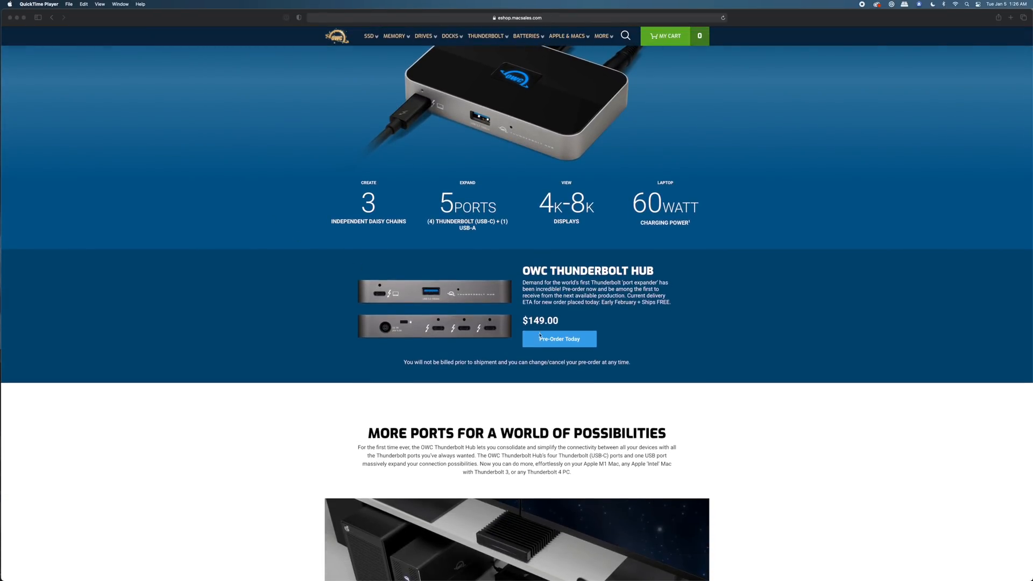